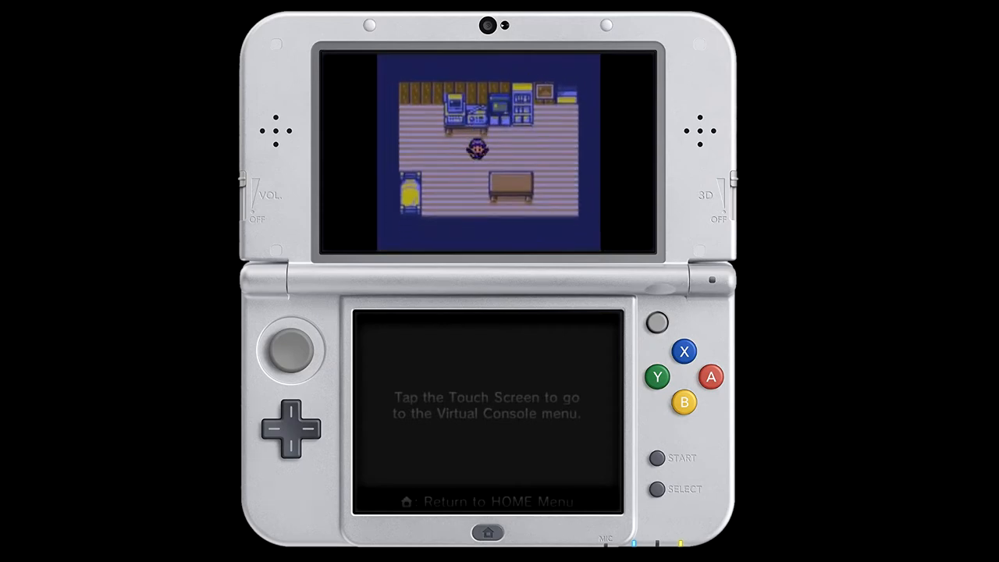
- Return to the HOME Menu from Pokémon Crystal and launch the JKSM save manager
key("start")
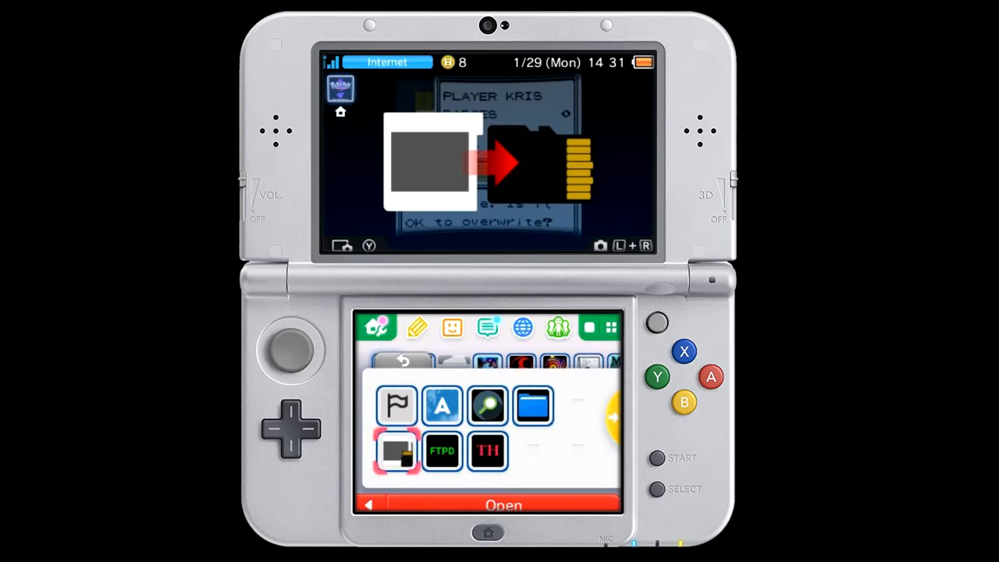
left_click(503, 505)
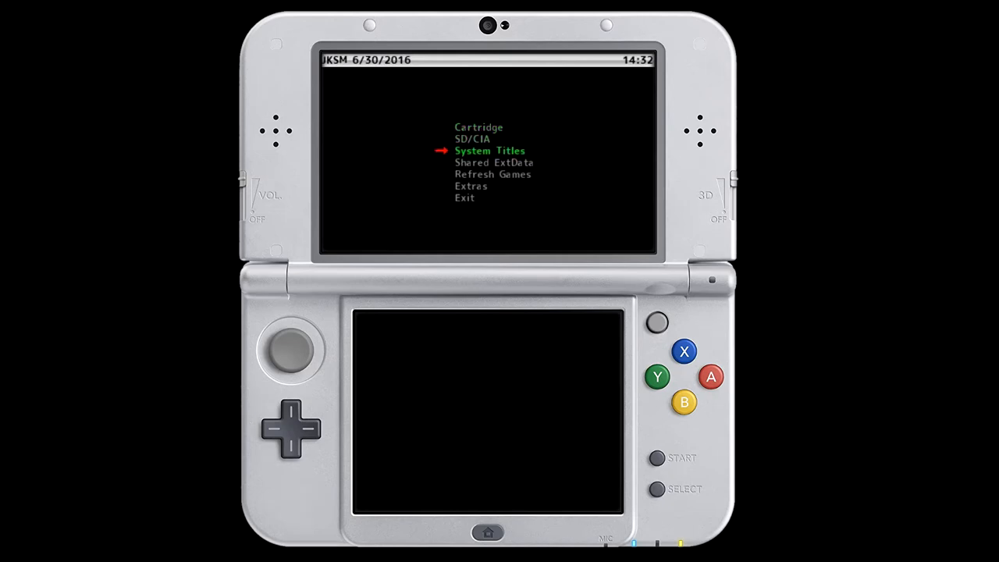
- Export Pokémon Crystal's save from the SD/CIA title list into a new backup named 'out'
key("down")
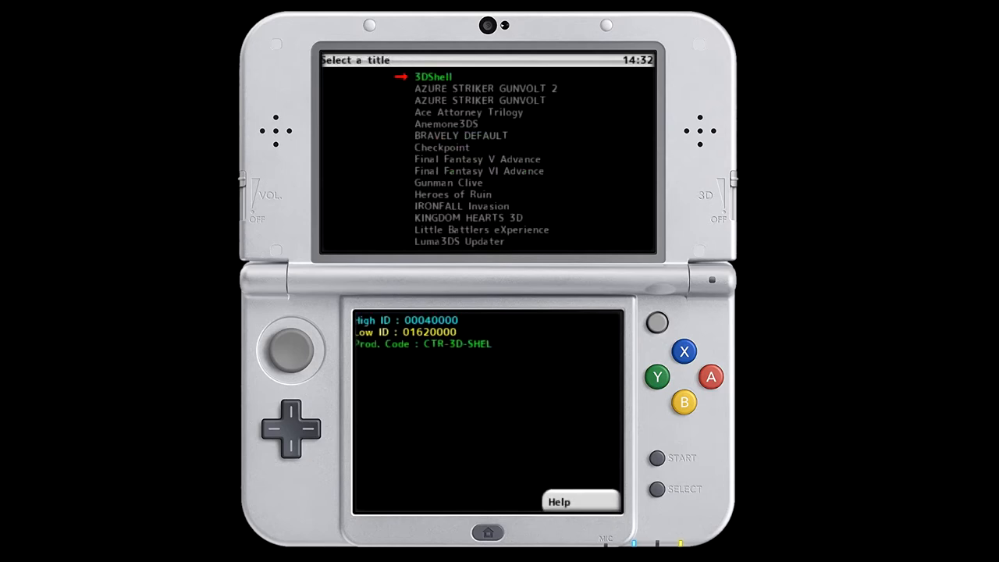
scroll("down", 3)
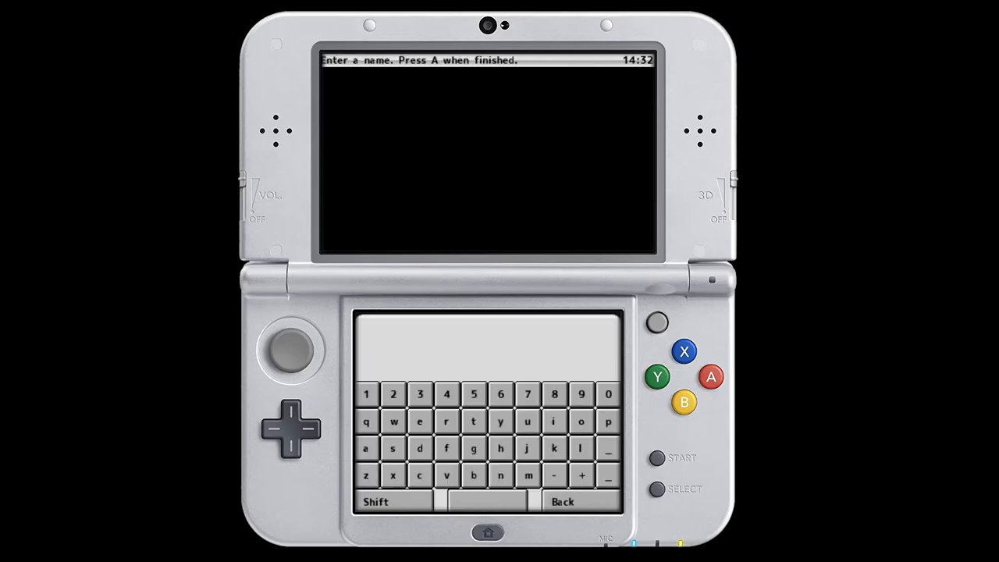
left_click(473, 422)
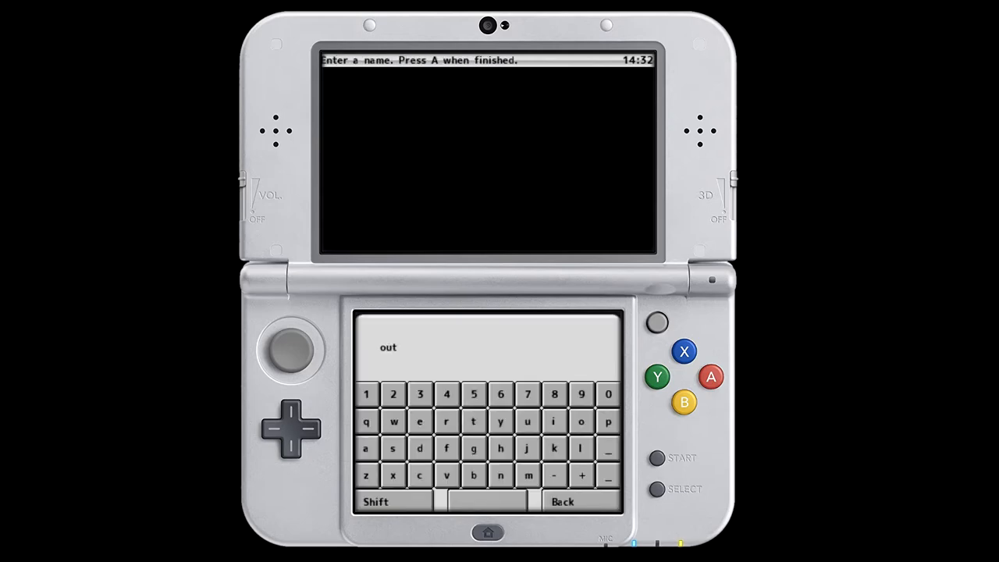
key("a")
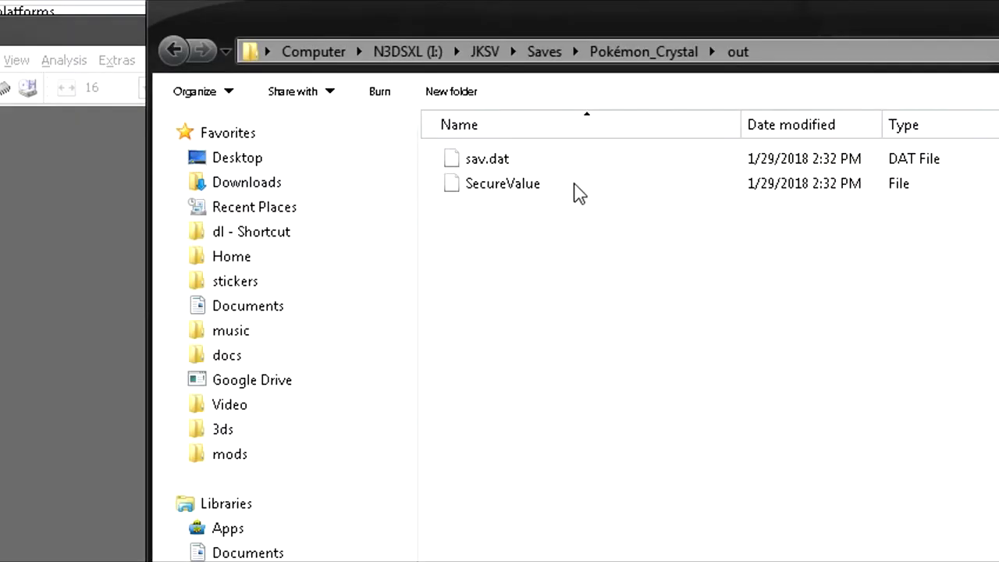
- Select the exported sav.dat in JKSV\Saves\Pokémon_Crystal\out to open it in HxD
left_click(487, 159)
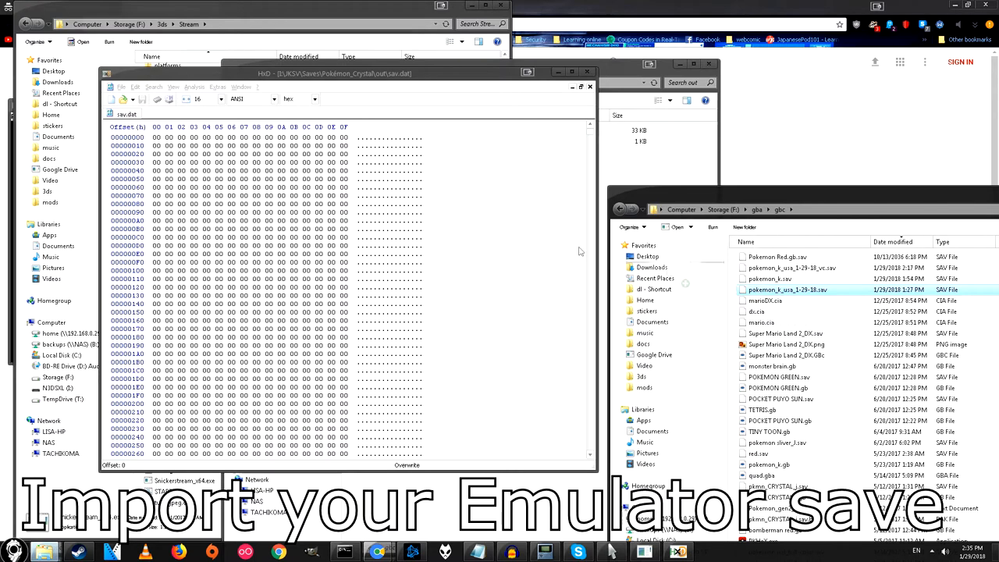
- Open pokemon_k_usa_1-29-18.sav in HxD and switch to viewing its contents
double_click(787, 289)
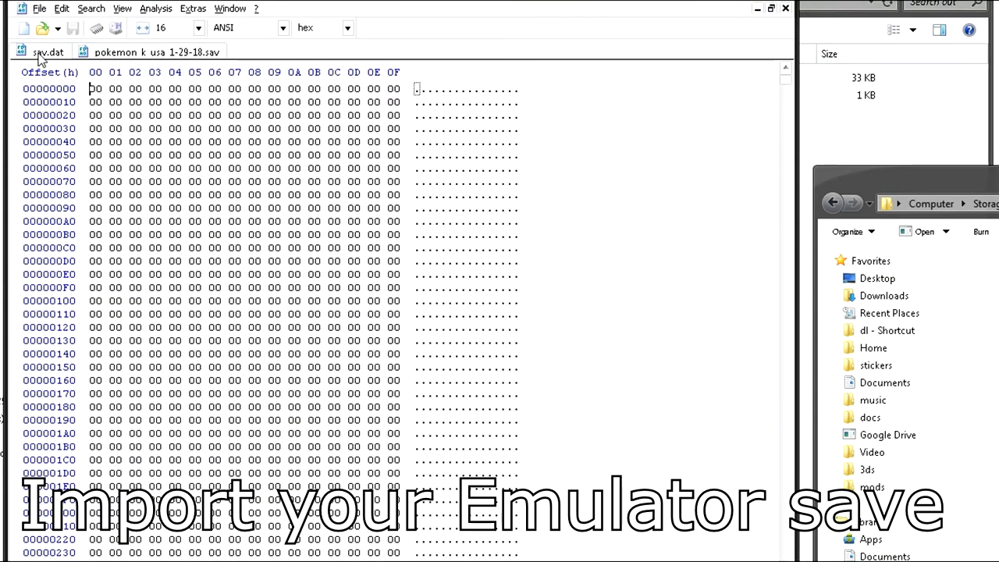
left_click(149, 52)
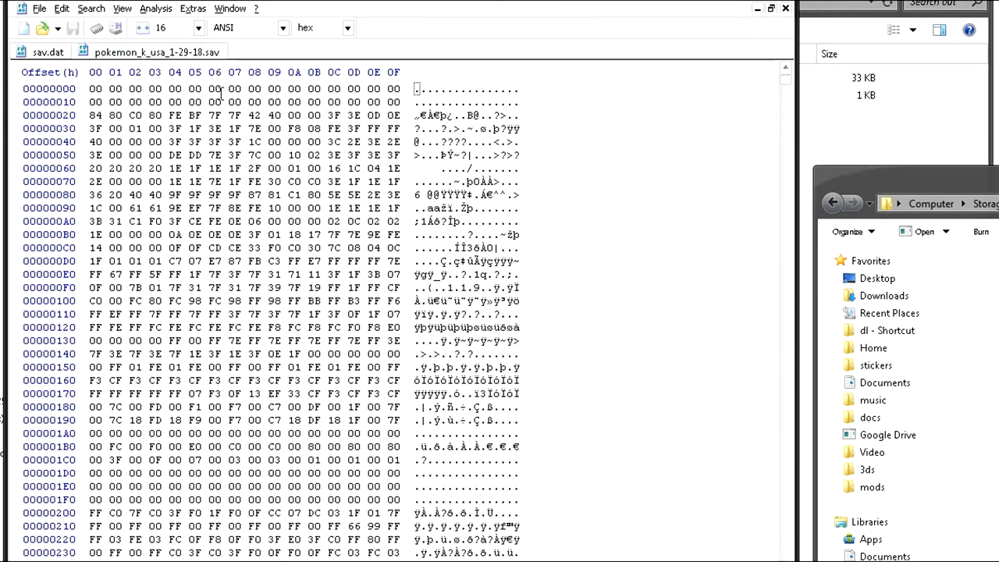
mouse_move(659, 59)
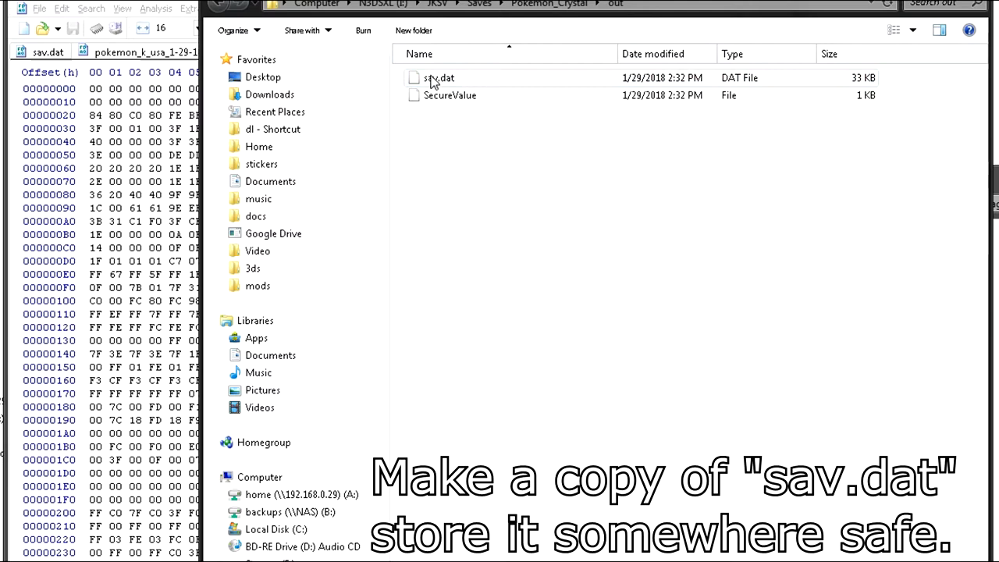
right_click(439, 78)
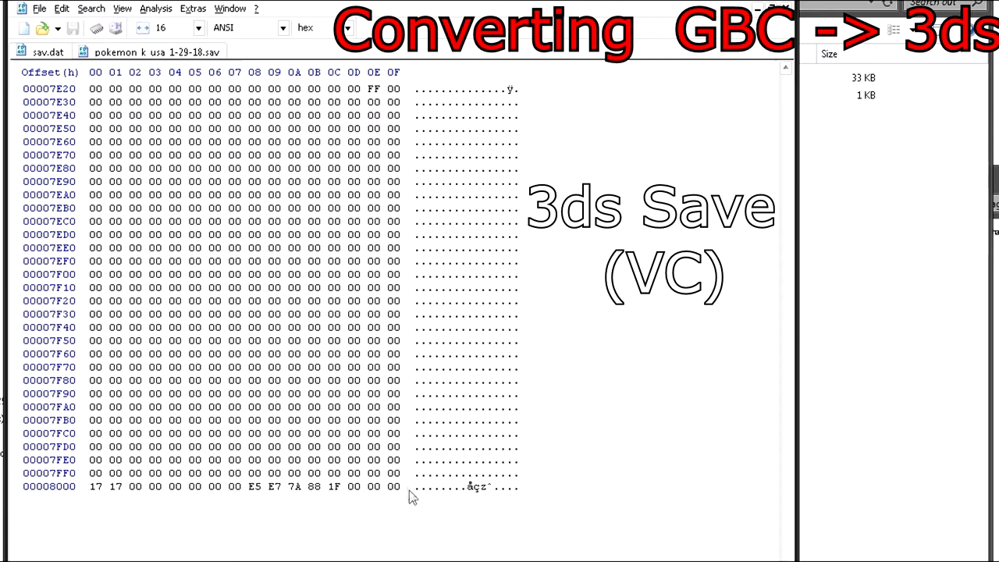
mouse_move(92, 497)
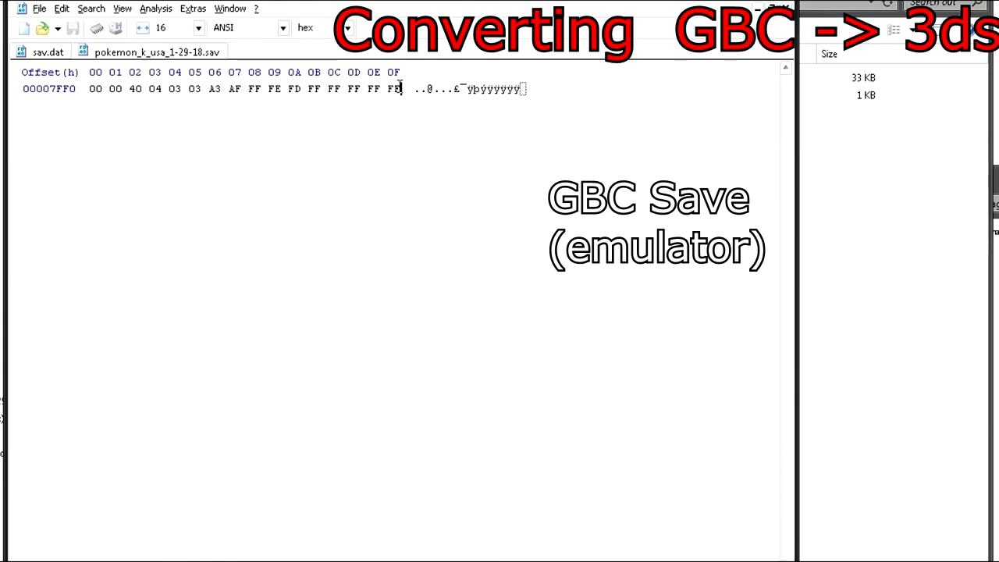
- Paste-insert the copied 3DS bytes from past offset 8000 at the end of the .sav data
right_click(400, 92)
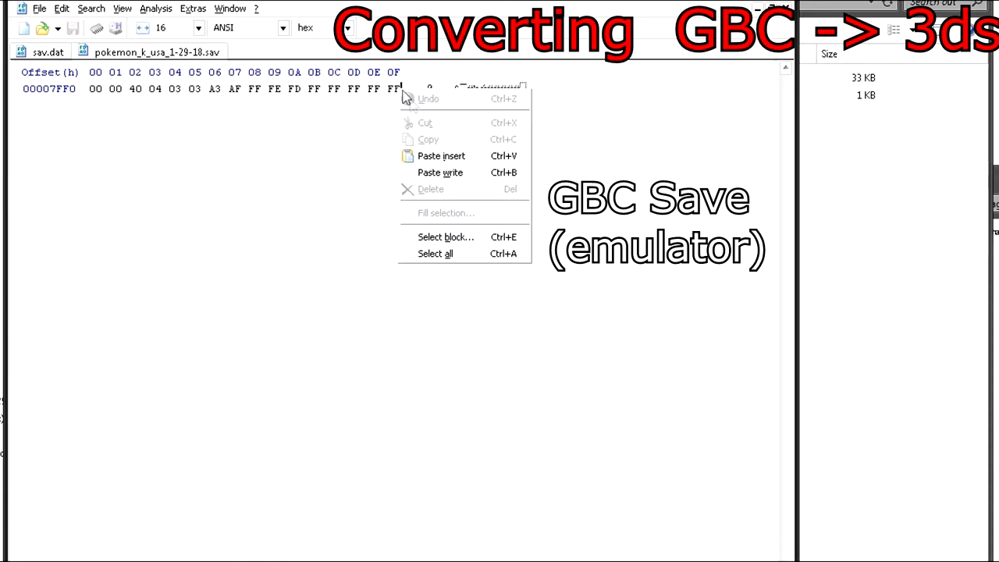
left_click(440, 156)
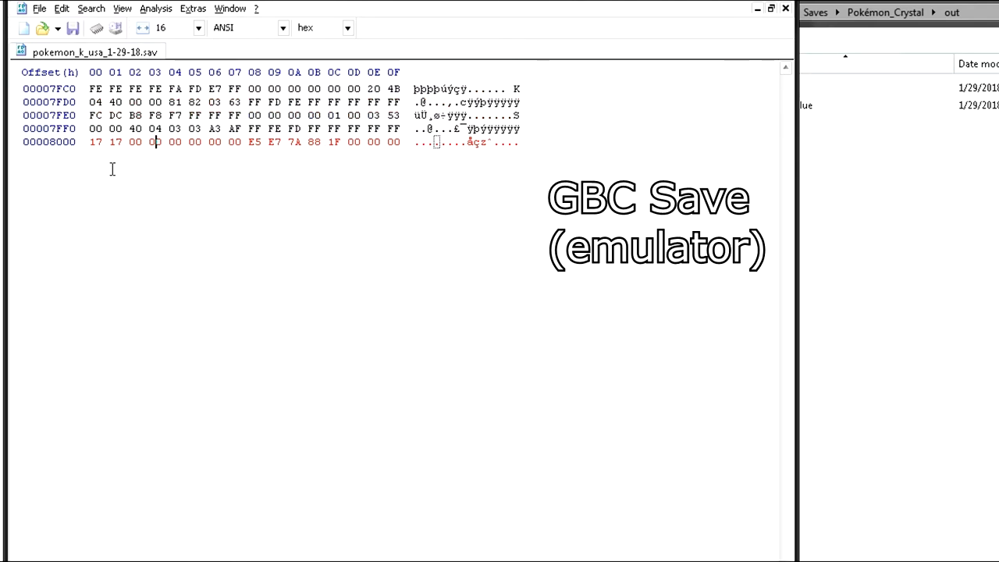
- Save the edited file as sav.dat in I:\JKSV\Saves\Pokémon_Crystal\out, replacing the existing one
left_click(39, 9)
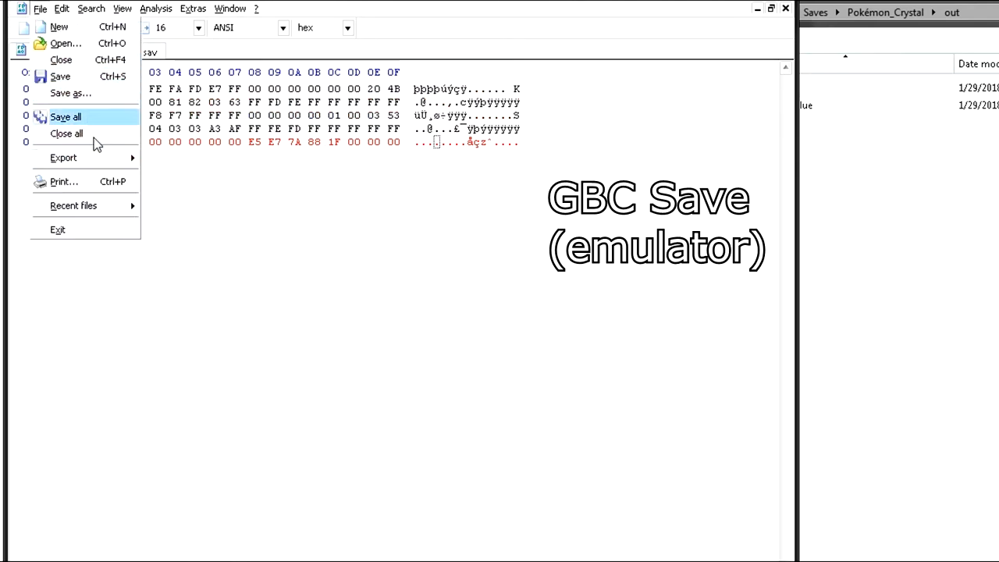
left_click(70, 94)
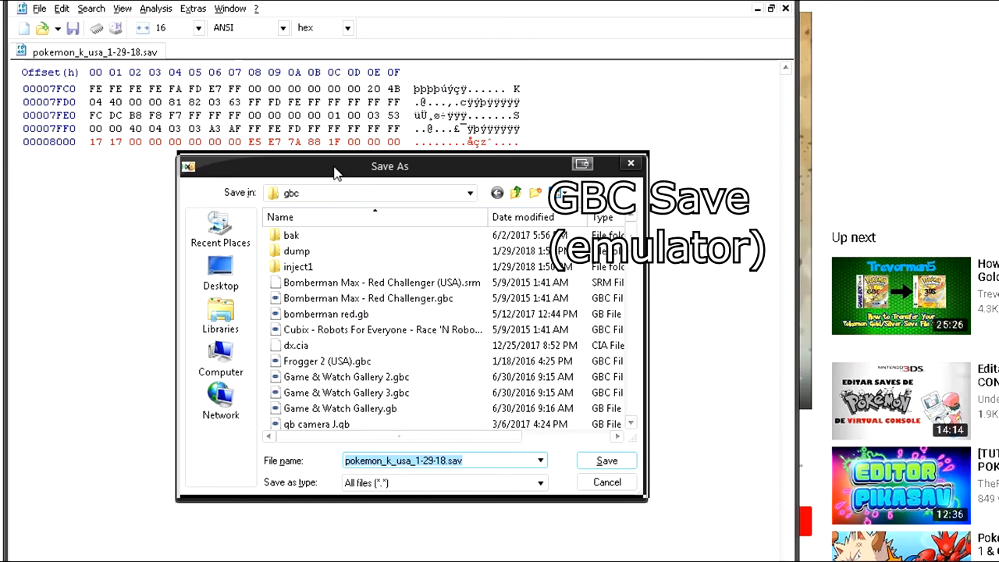
left_click_drag(391, 165, 428, 81)
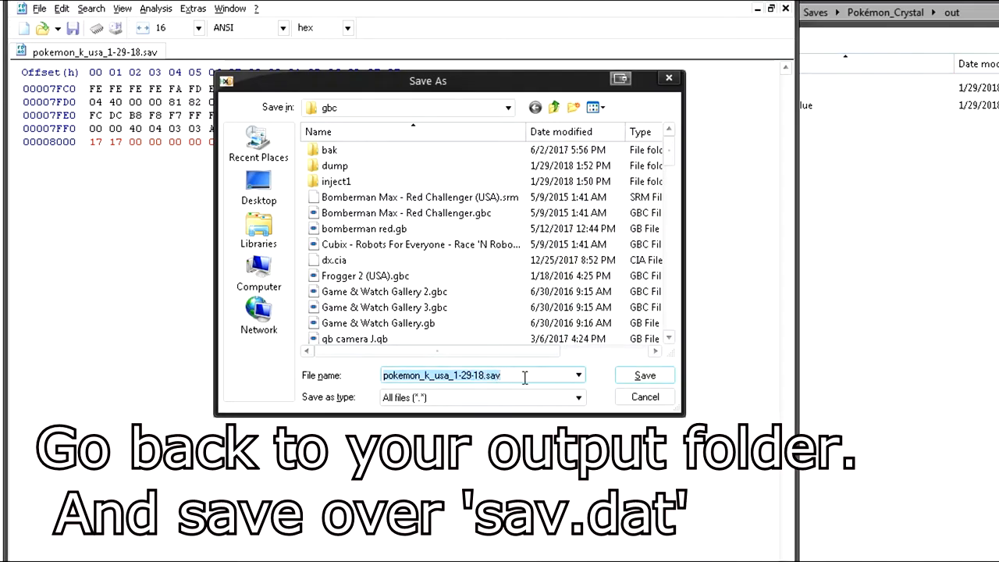
type("I:\\JKSV\\Saves\\Pokémon_Crystal\\out")
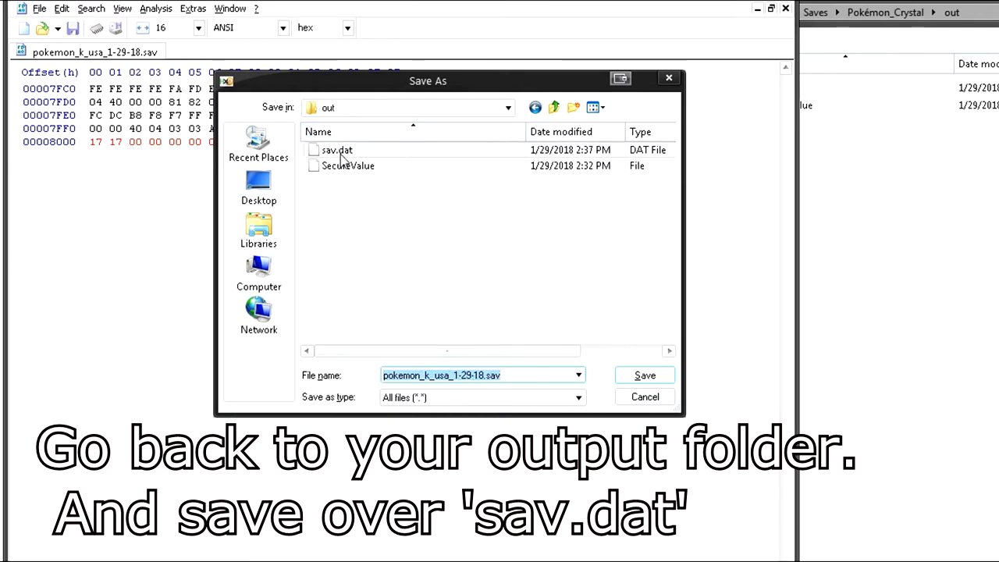
left_click(643, 374)
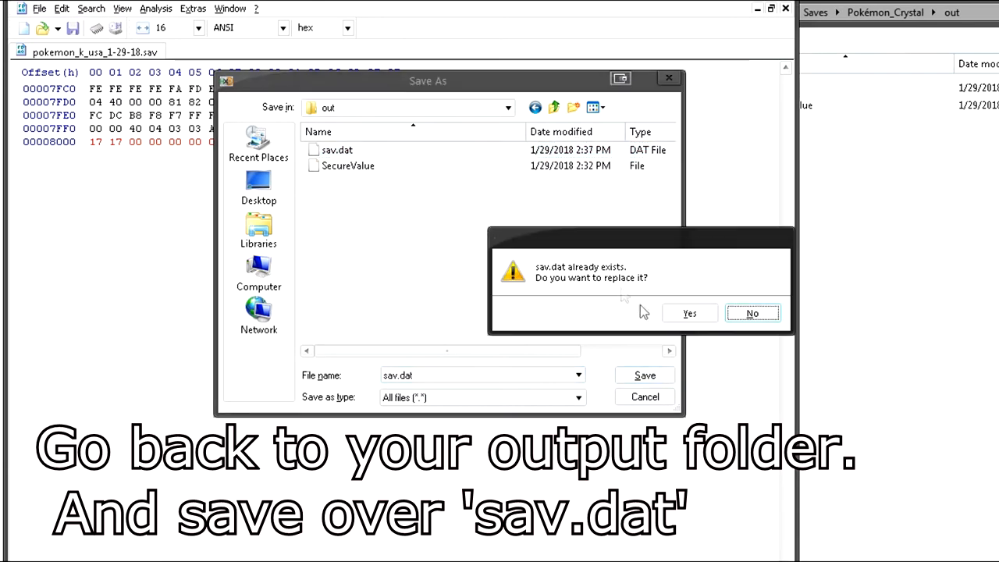
left_click(690, 312)
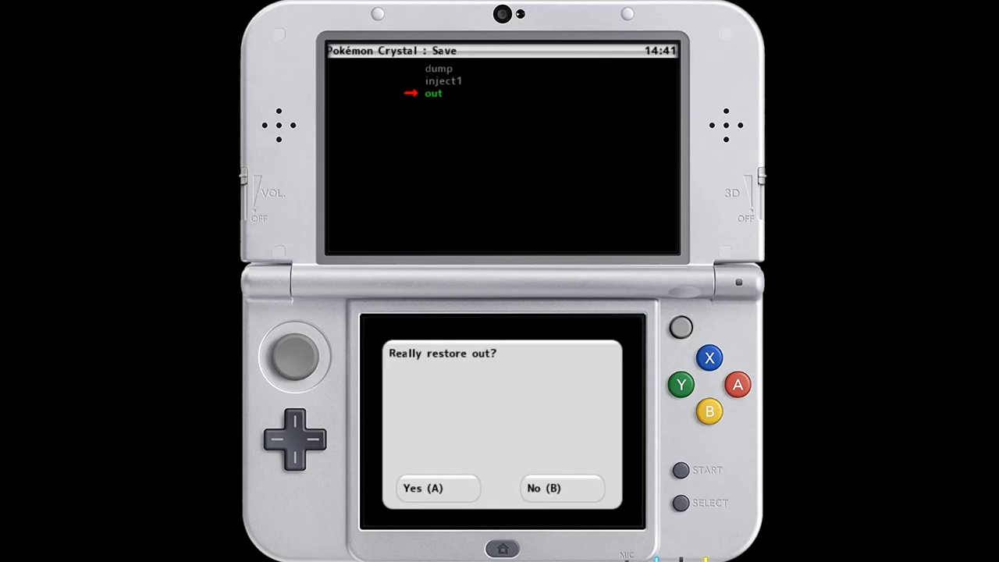
- Confirm restoring the out backup and acknowledge the Complete message
left_click(438, 487)
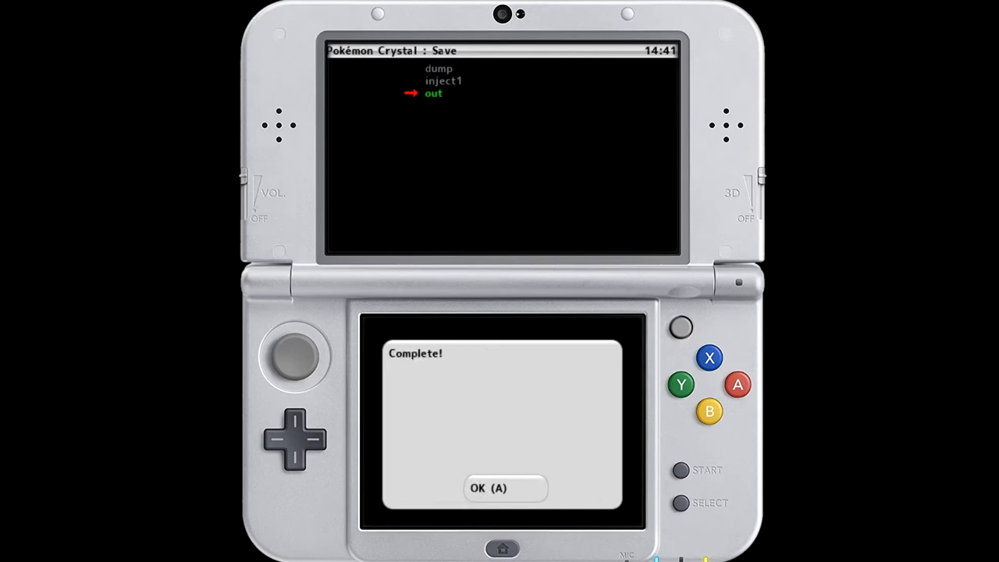
left_click(503, 488)
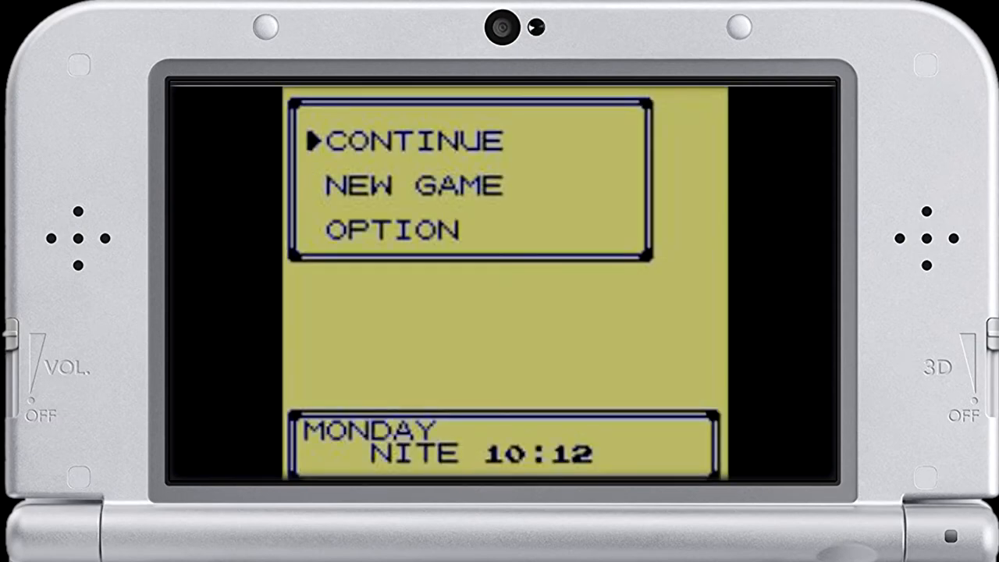
mouse_move(228, 250)
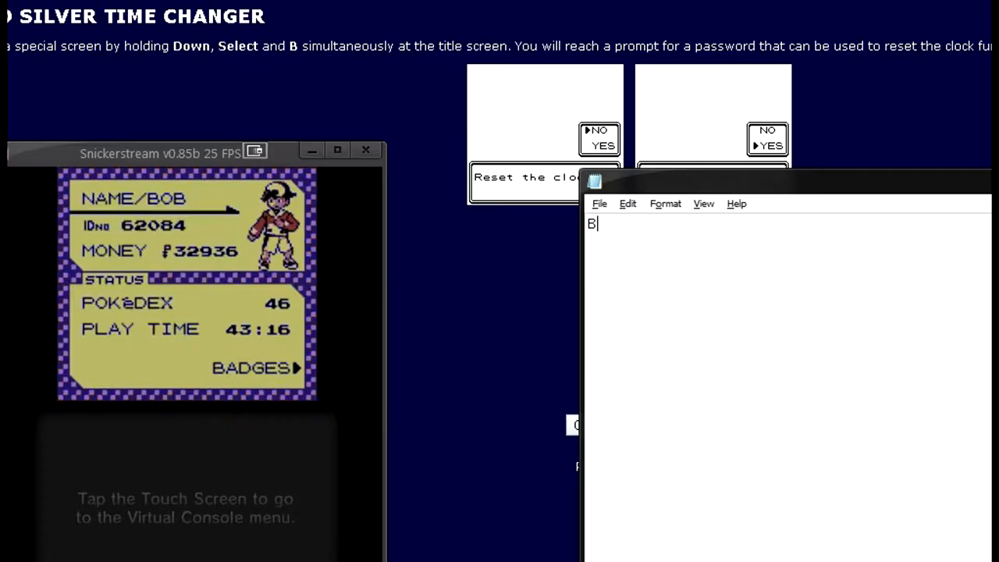
- Write BOB, 62084 and 32936 on separate lines in Notepad
type("OB")
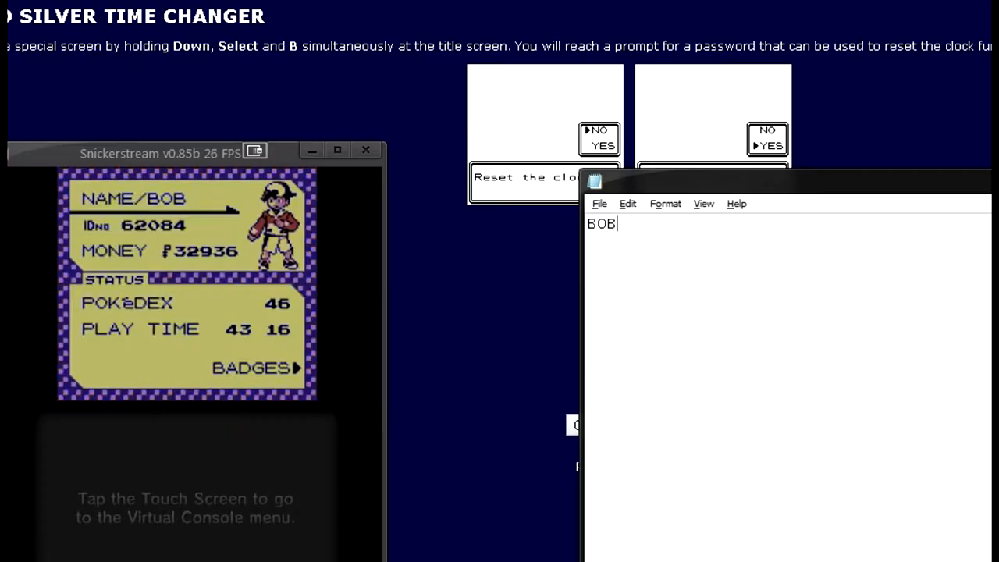
key("enter")
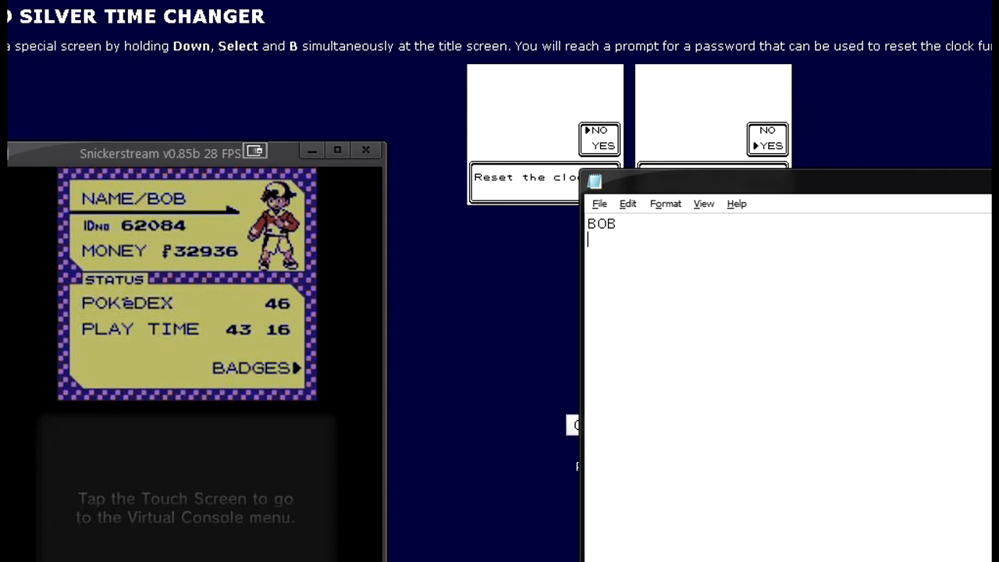
type("620")
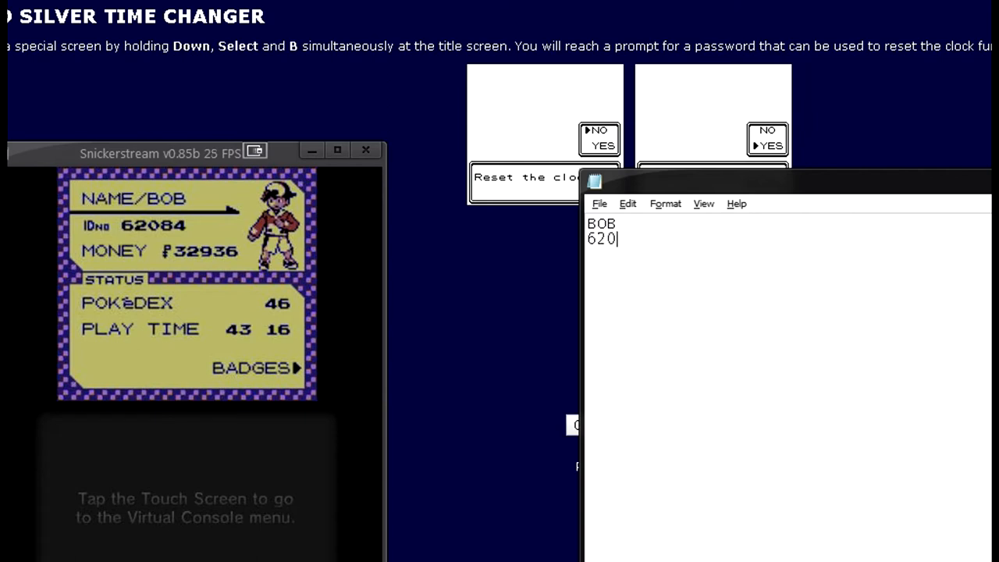
type("84")
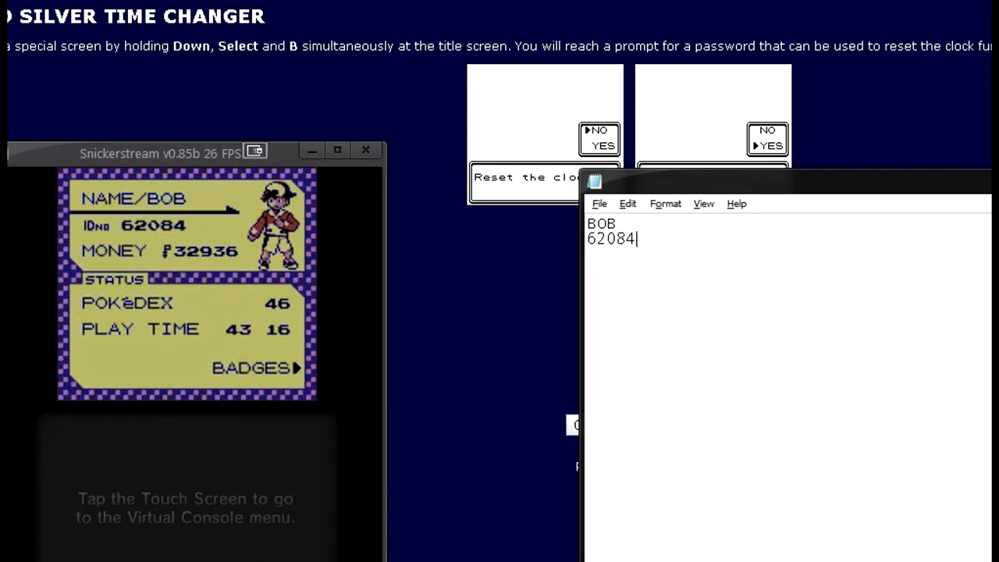
type("32")
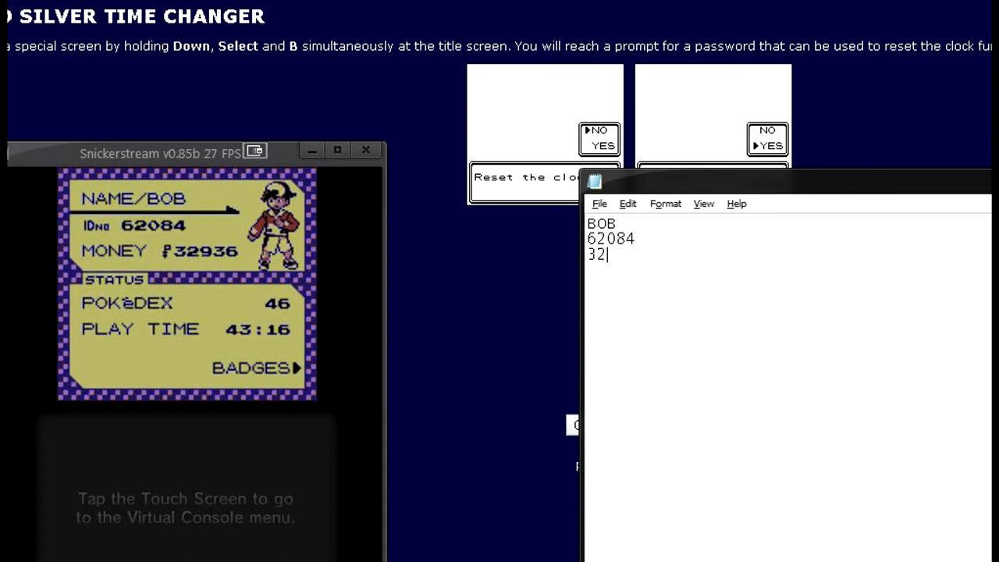
type("936")
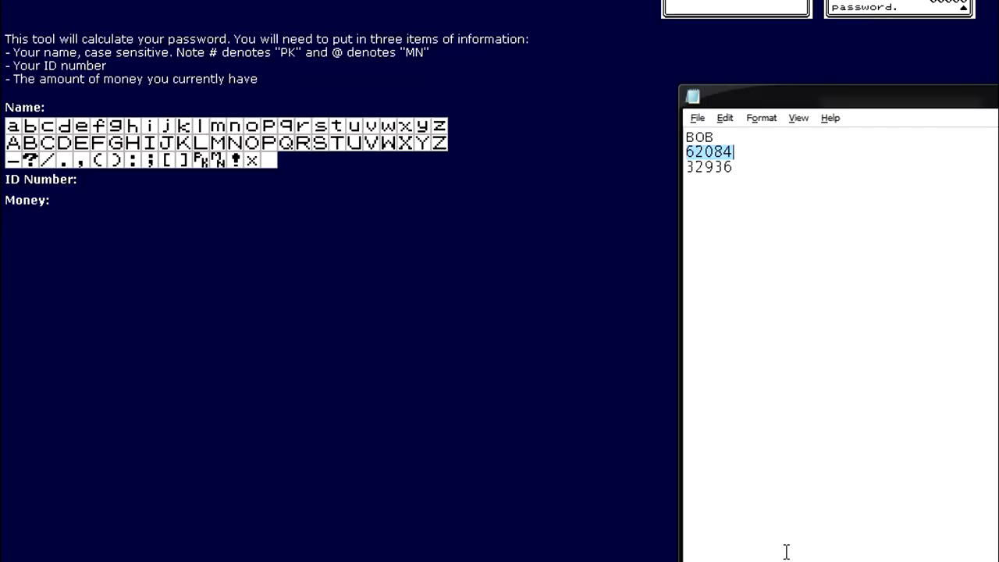
left_click(709, 167)
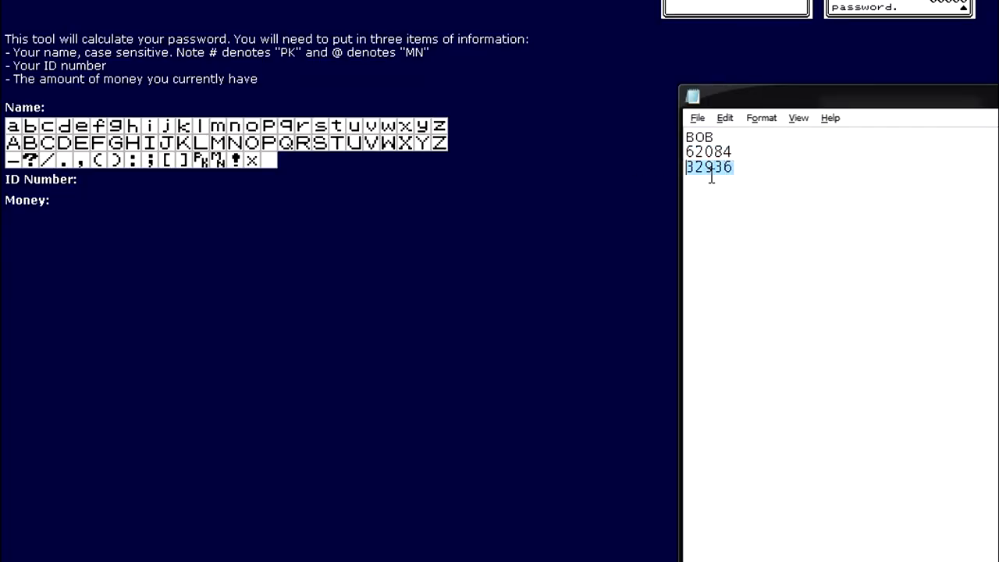
left_click(818, 232)
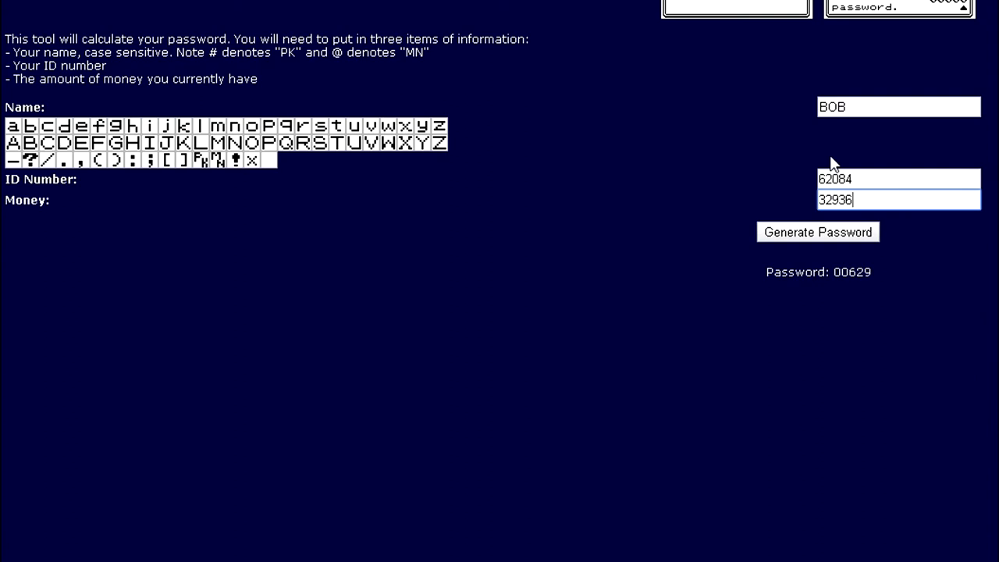
left_click(818, 231)
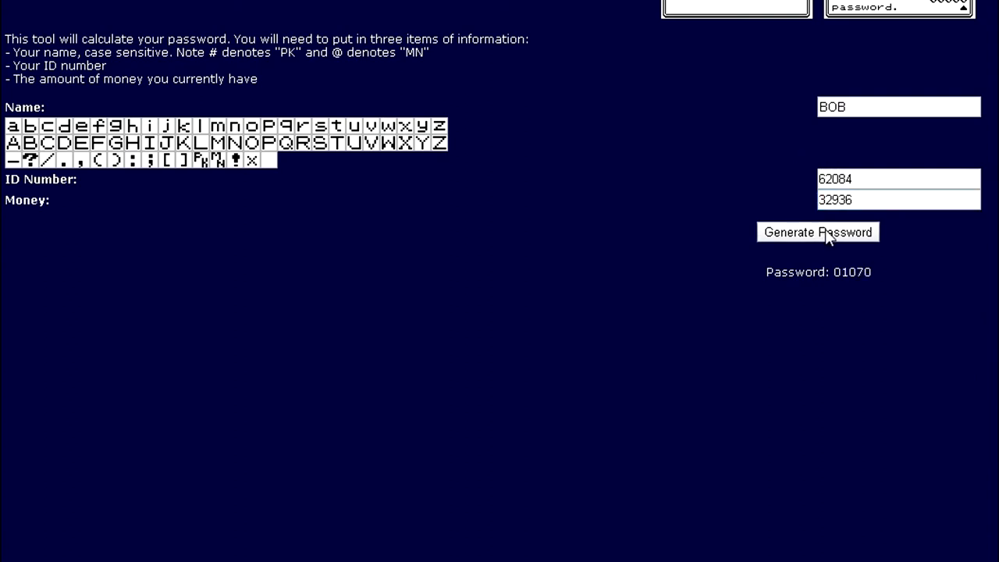
double_click(852, 272)
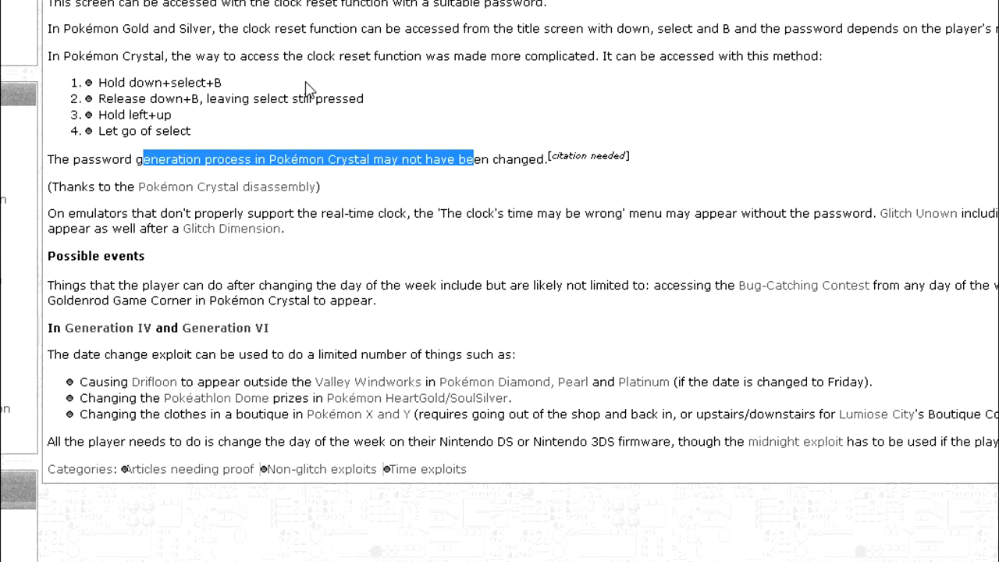
mouse_move(271, 421)
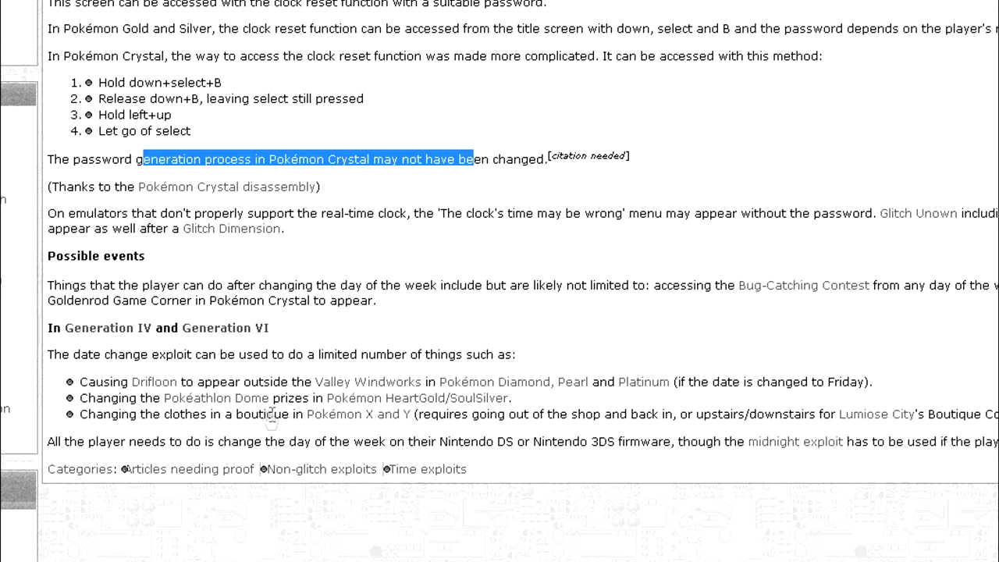
double_click(100, 28)
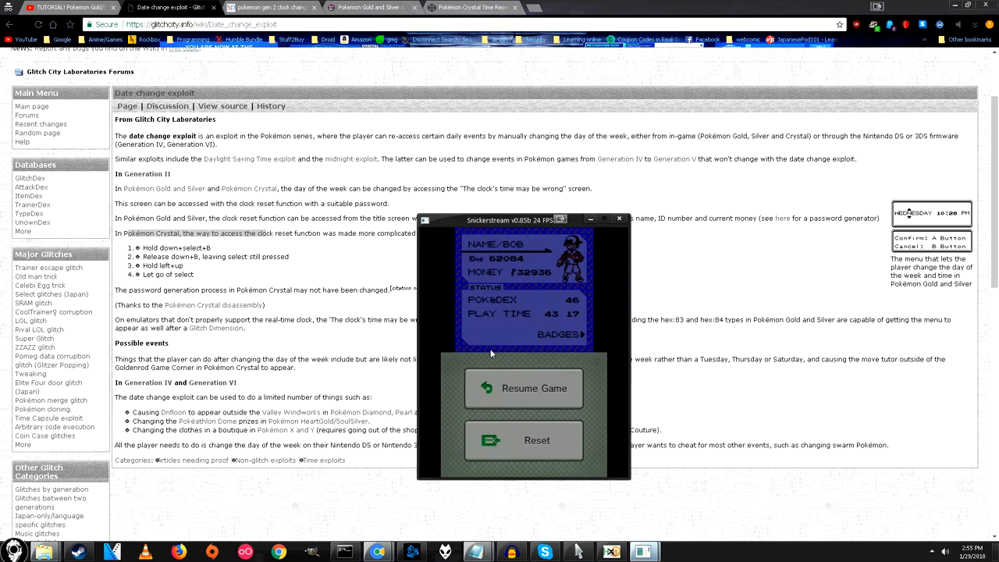
- Reset the game from the Virtual Console menu, confirming loss of unsaved data
left_click(523, 441)
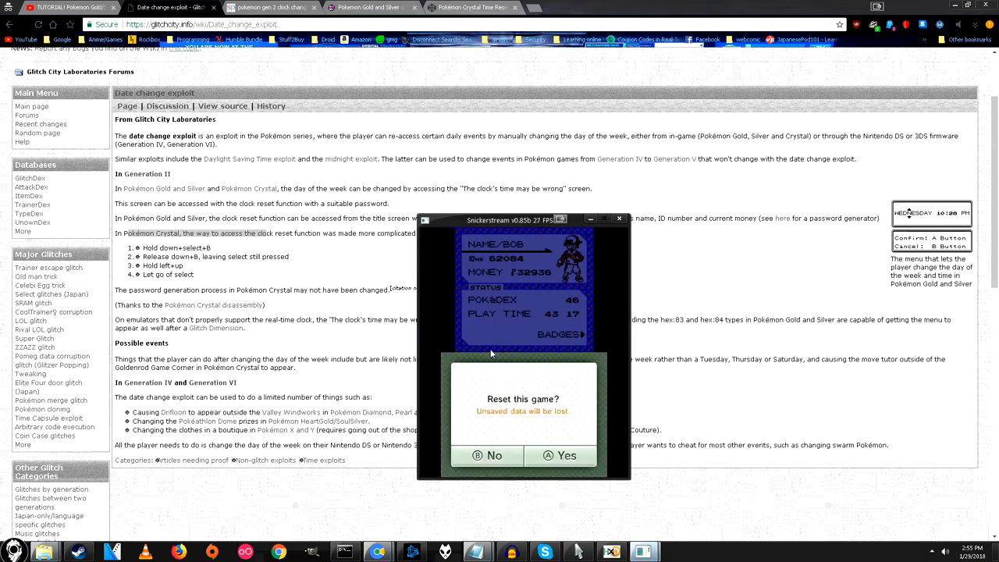
left_click(560, 456)
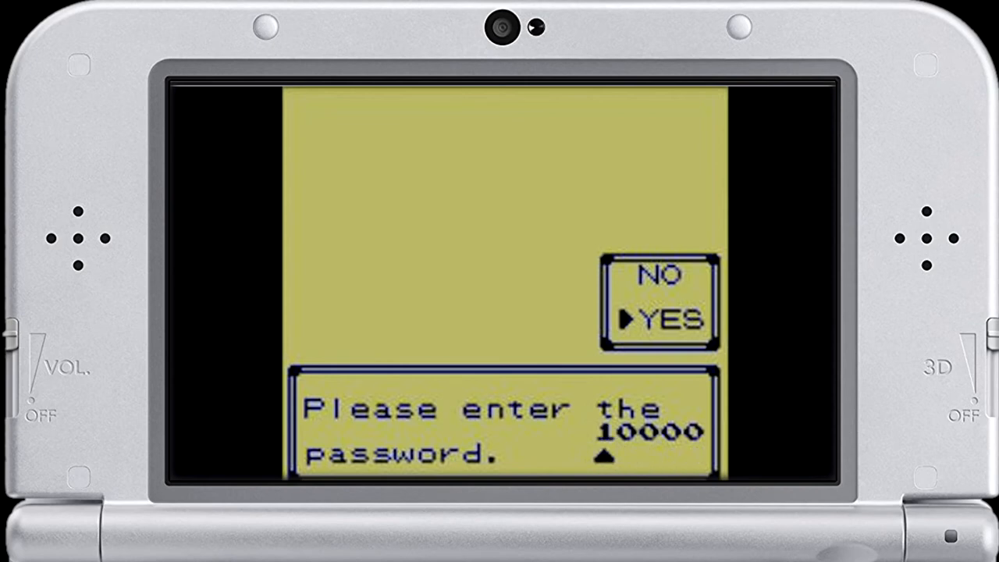
- Bring up Pokémon Crystal's clock-reset password prompt in Snickerstream and enter the generated password
left_click(712, 317)
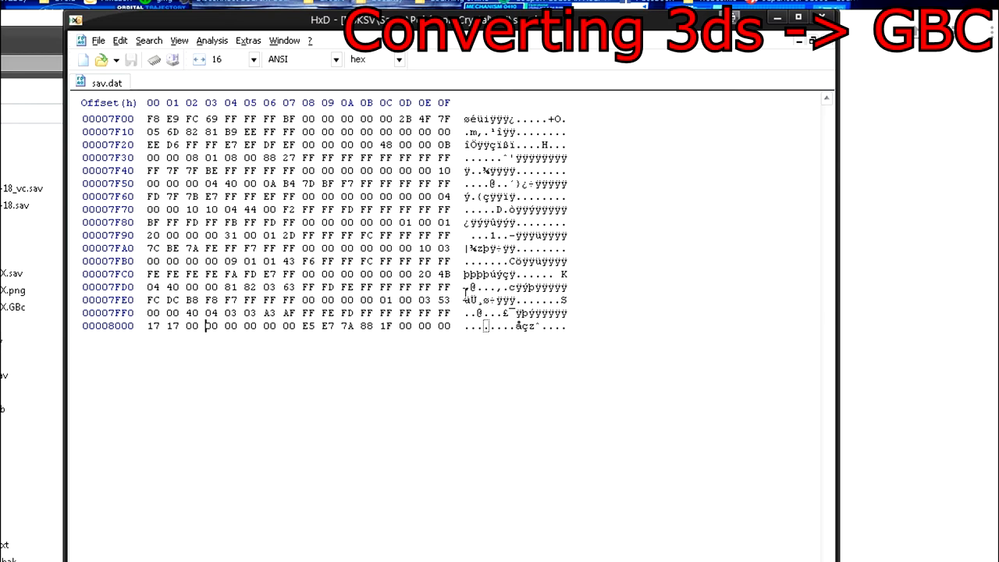
mouse_move(459, 419)
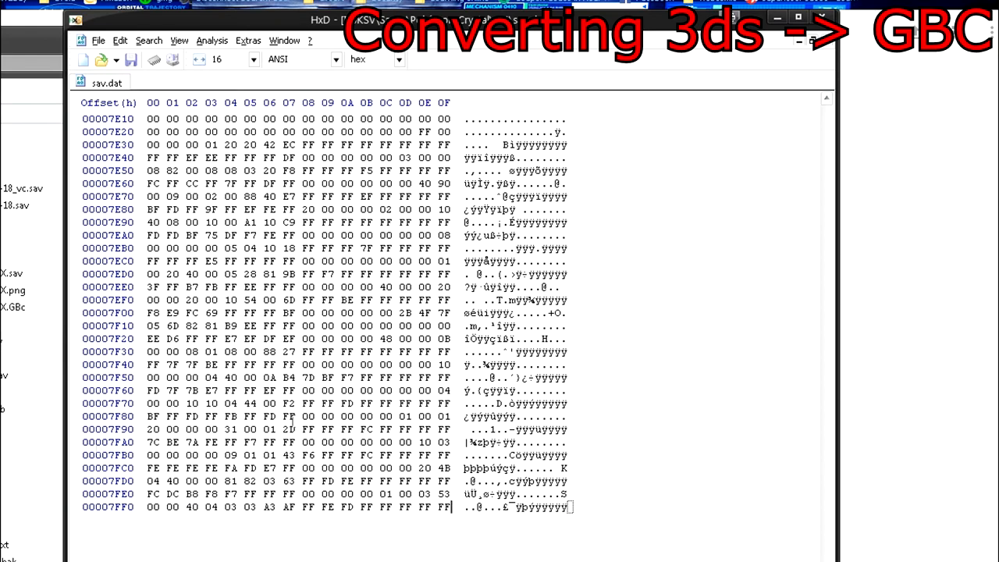
- Save the trimmed 3DS save as poke_import.sav in the dump folder via File > Save as
left_click(96, 41)
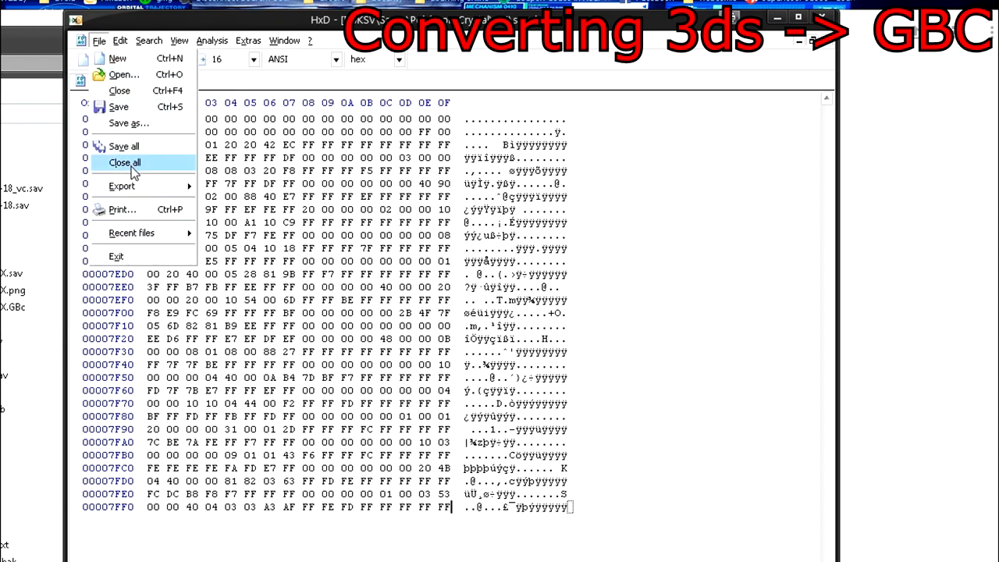
left_click(125, 163)
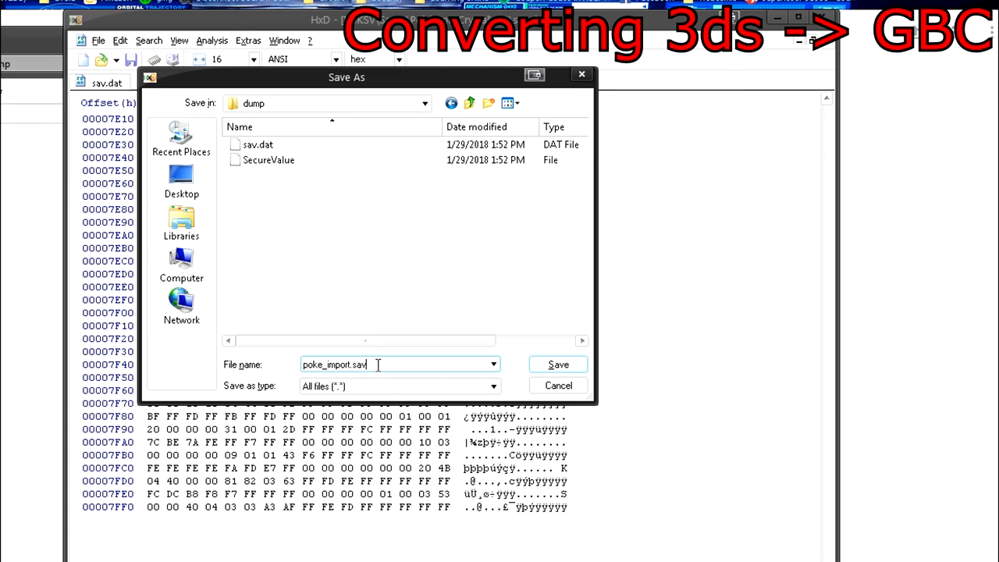
left_click(557, 366)
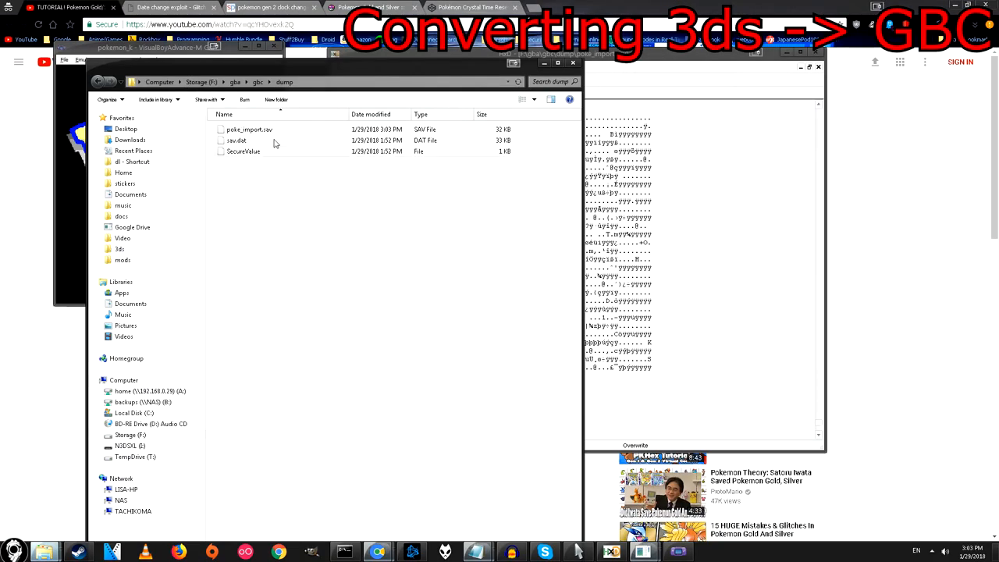
- Import poke_import.sav as the battery file and confirm replacing the existing save
left_click(249, 130)
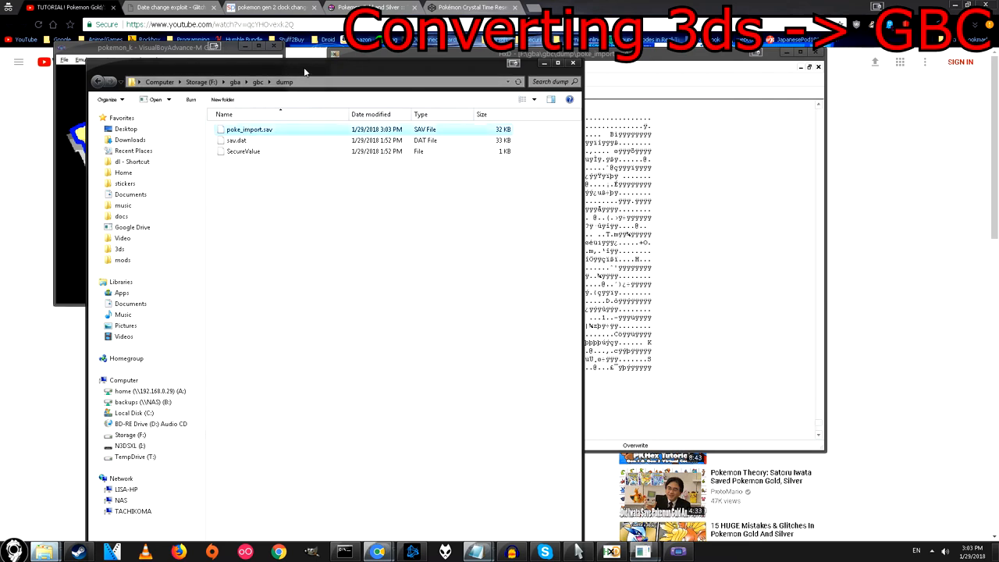
left_click(113, 103)
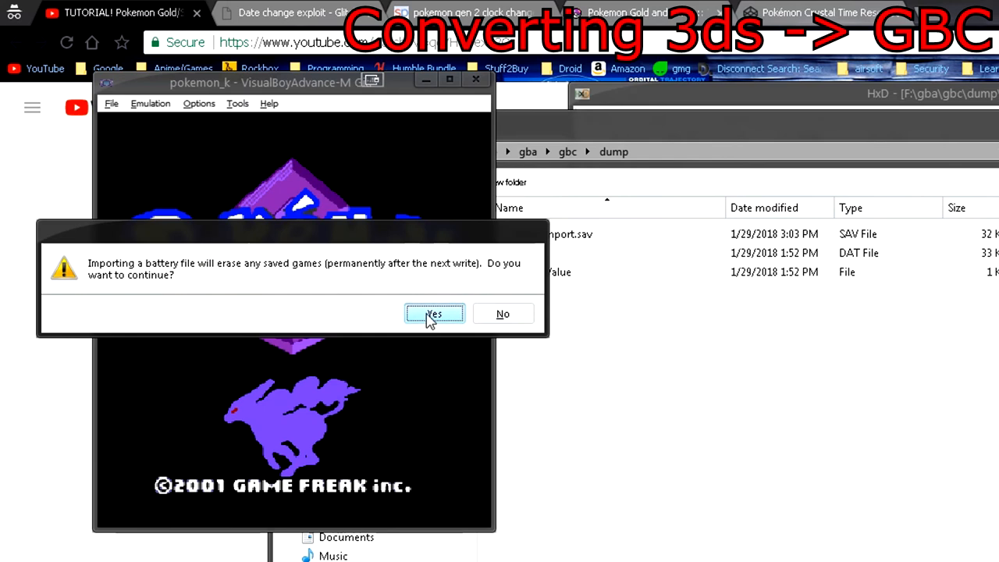
left_click(434, 312)
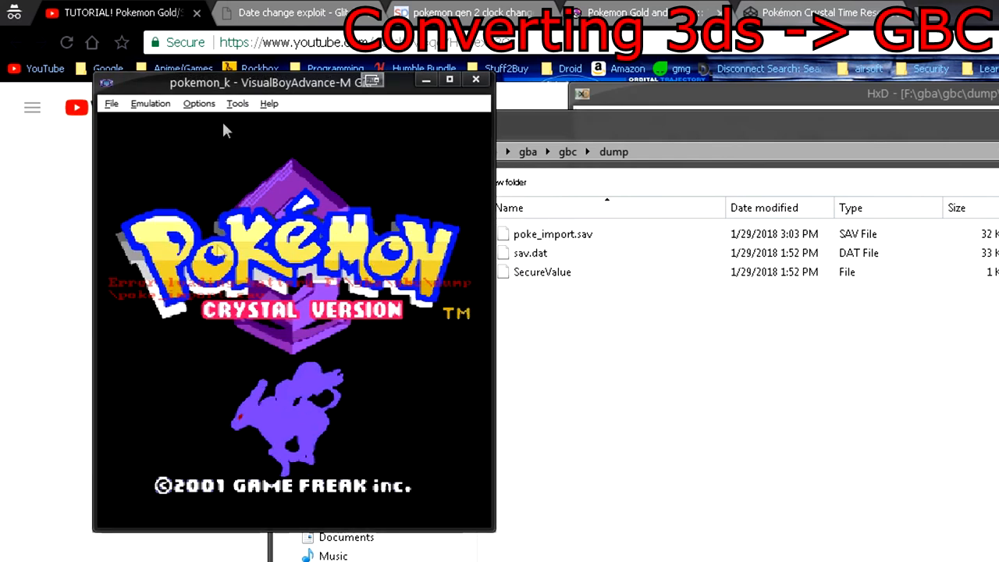